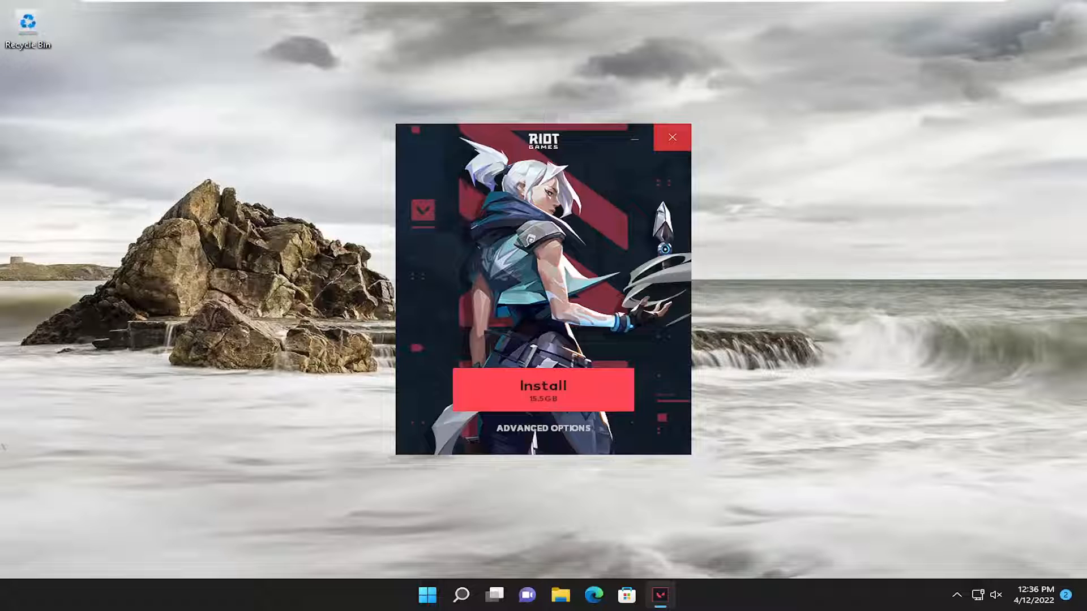
pyautogui.moveTo(833, 151)
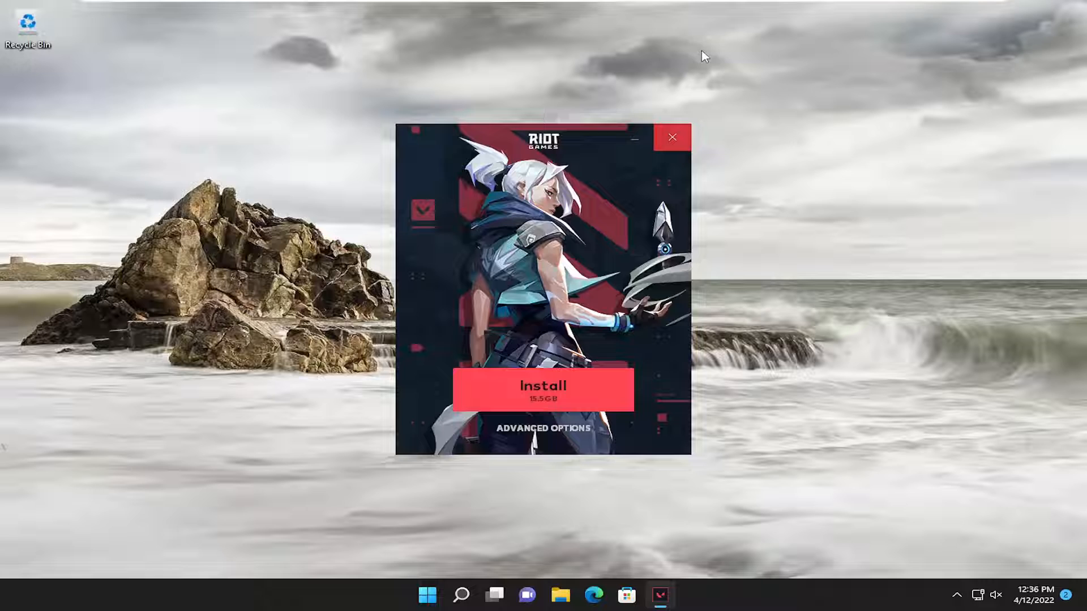
# Step: Close the Riot Client installer without installing the game
pyautogui.click(672, 137)
pyautogui.write('services')
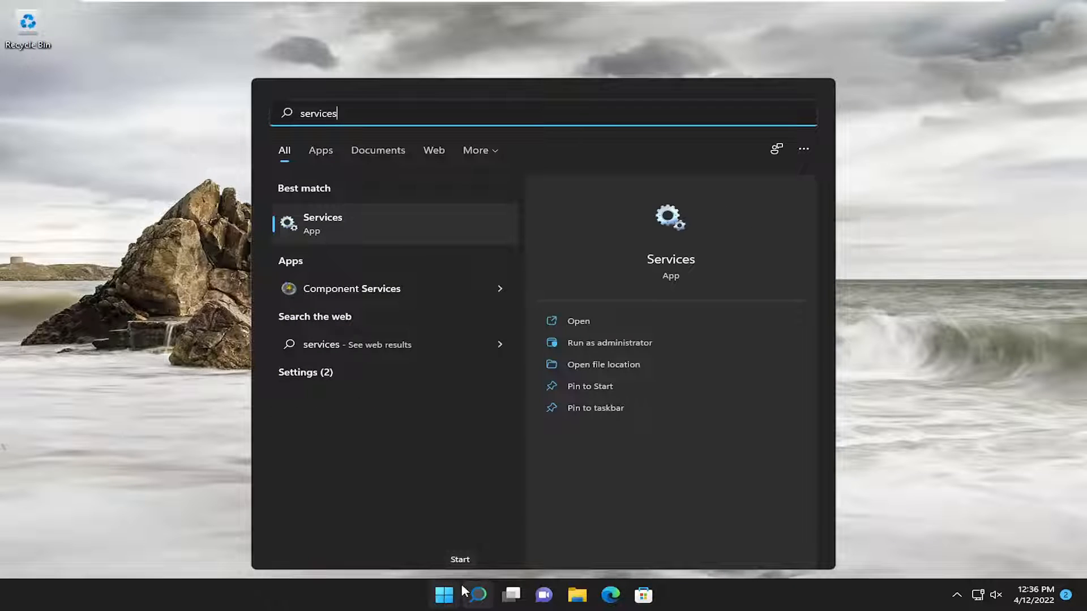
pyautogui.moveTo(353, 236)
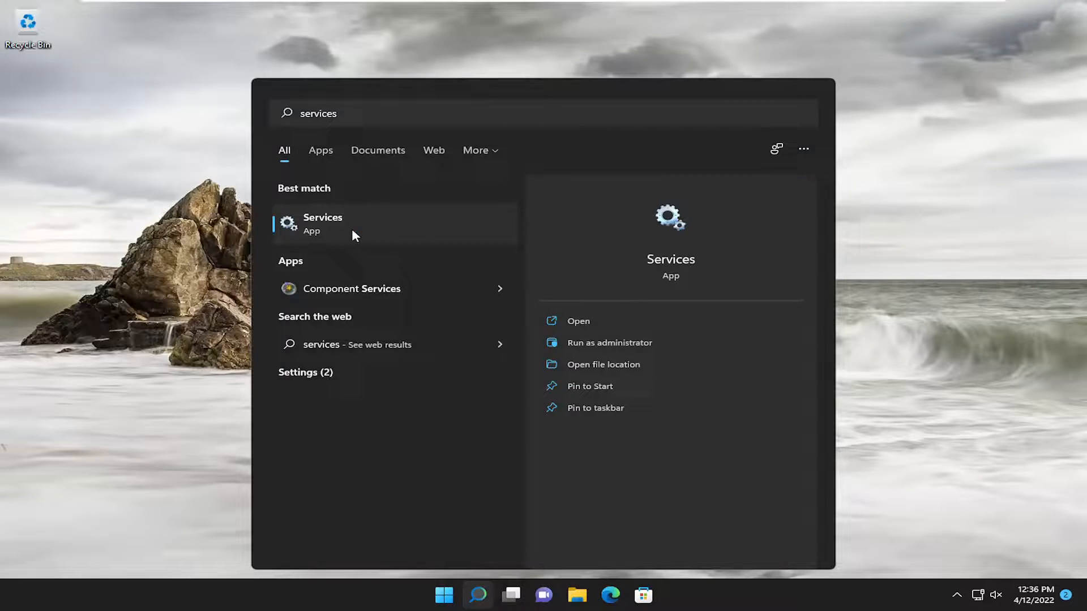
# Step: Launch the Services app from the Windows Search best match
pyautogui.click(322, 223)
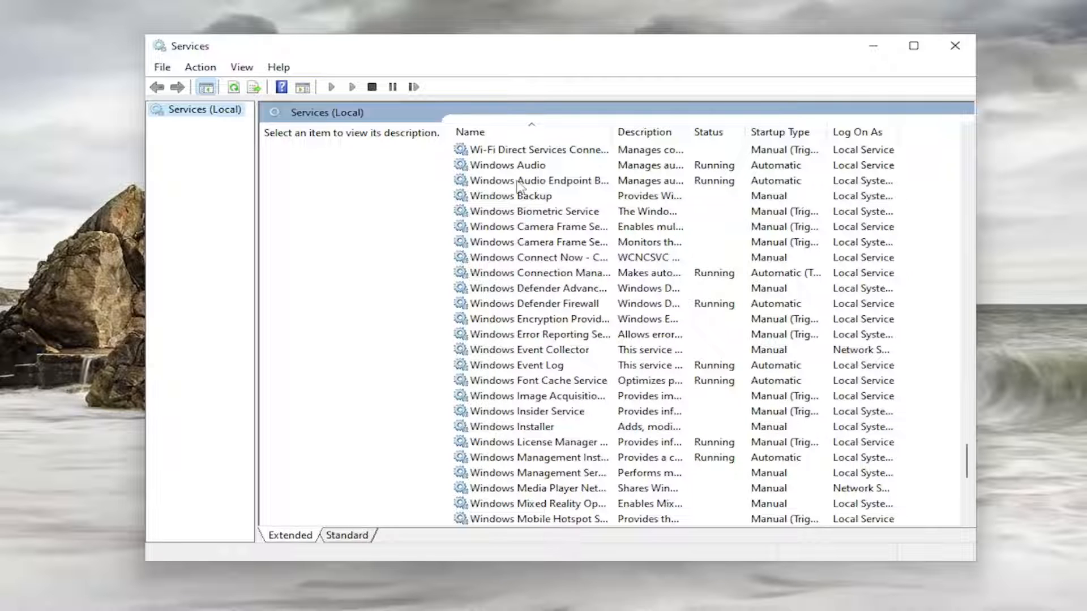
pyautogui.moveTo(537, 180)
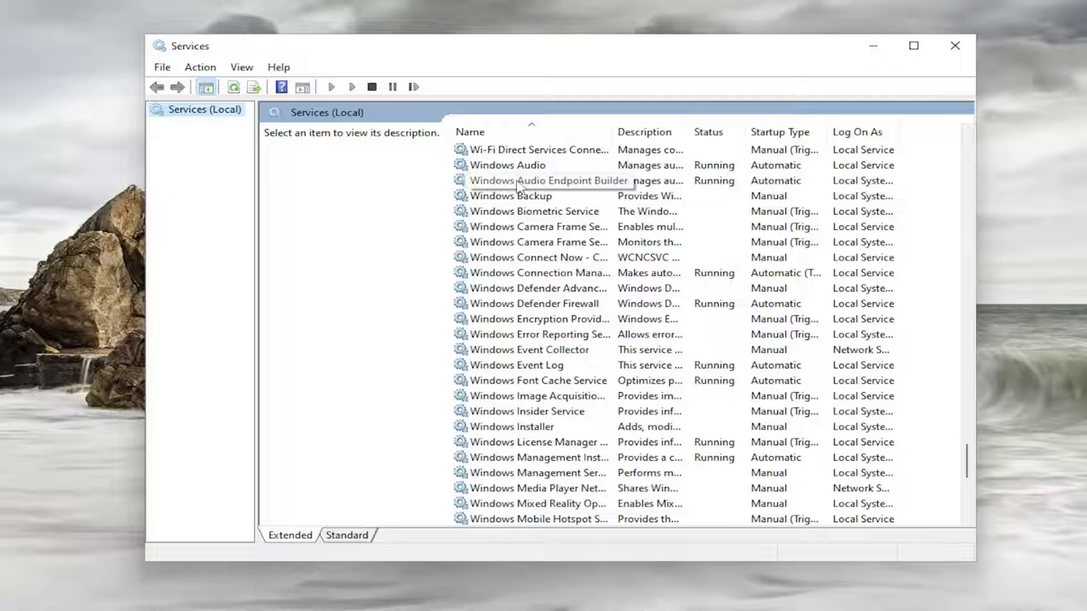
# Step: Select and bring up the Properties dialog of the Windows License Manager Service
pyautogui.click(537, 242)
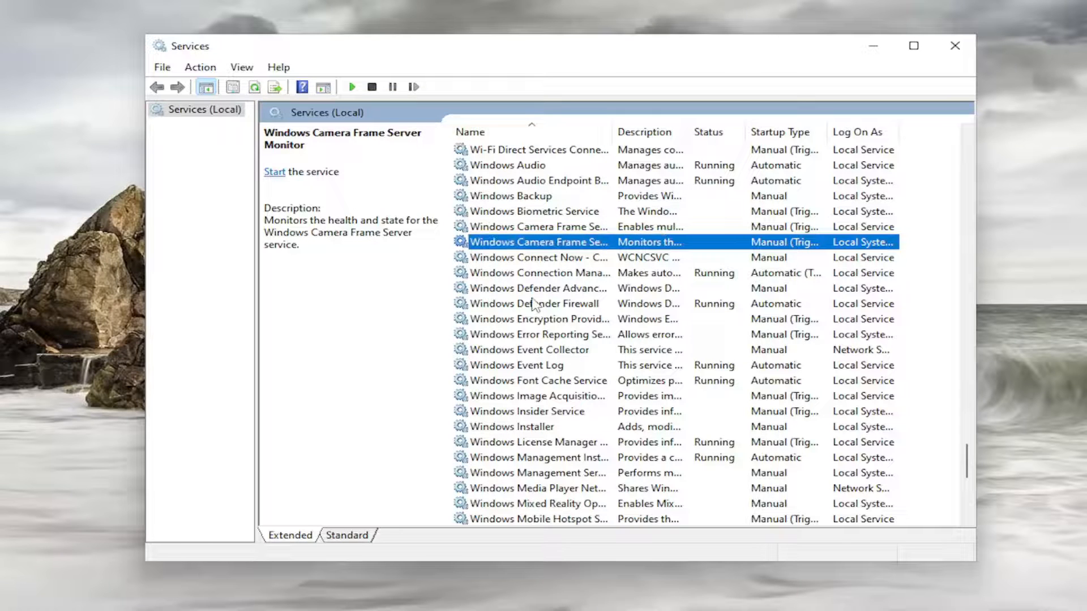
pyautogui.moveTo(495, 257)
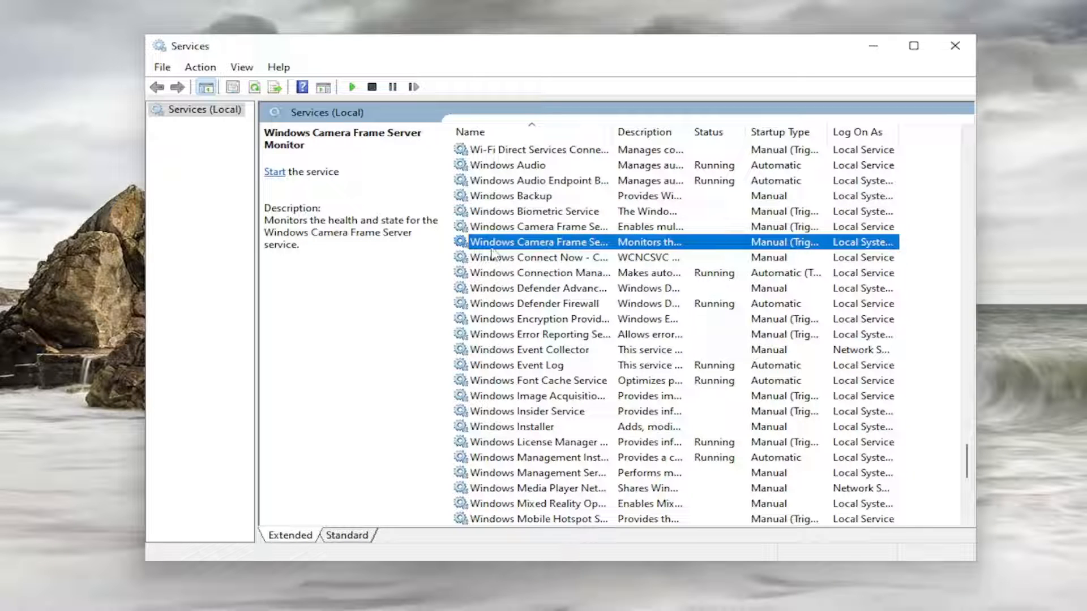
pyautogui.doubleClick(539, 242)
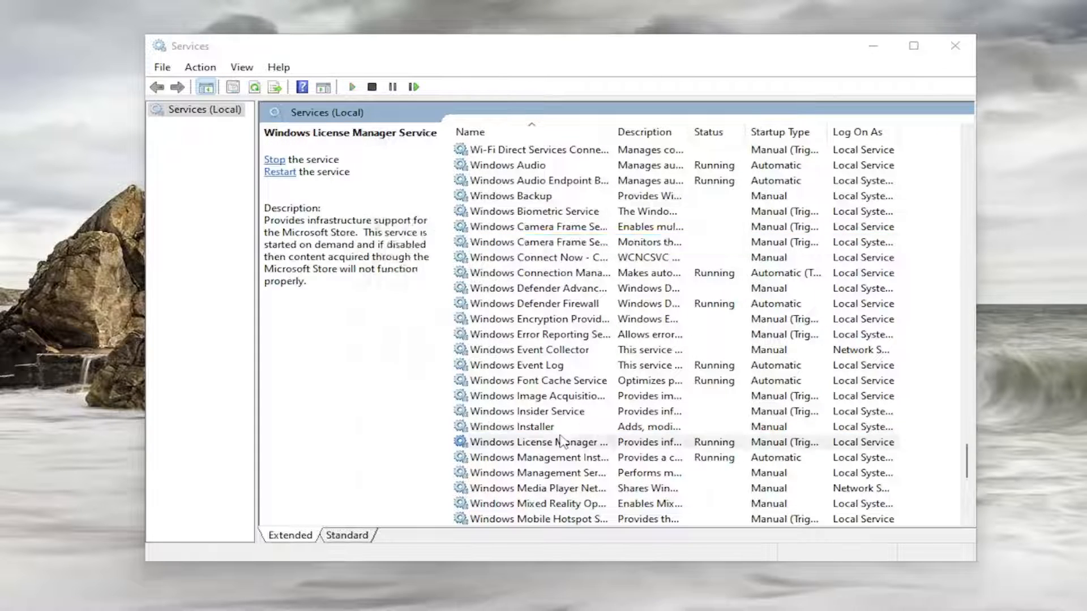
pyautogui.click(515, 367)
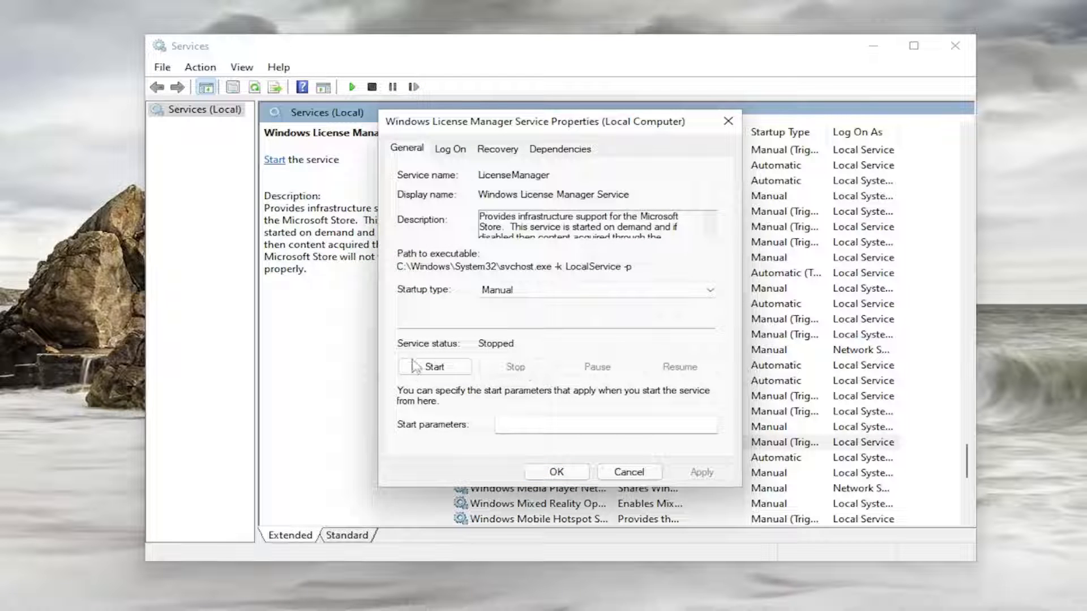
# Step: Start the service, set its startup type to Automatic, and confirm with OK
pyautogui.click(434, 366)
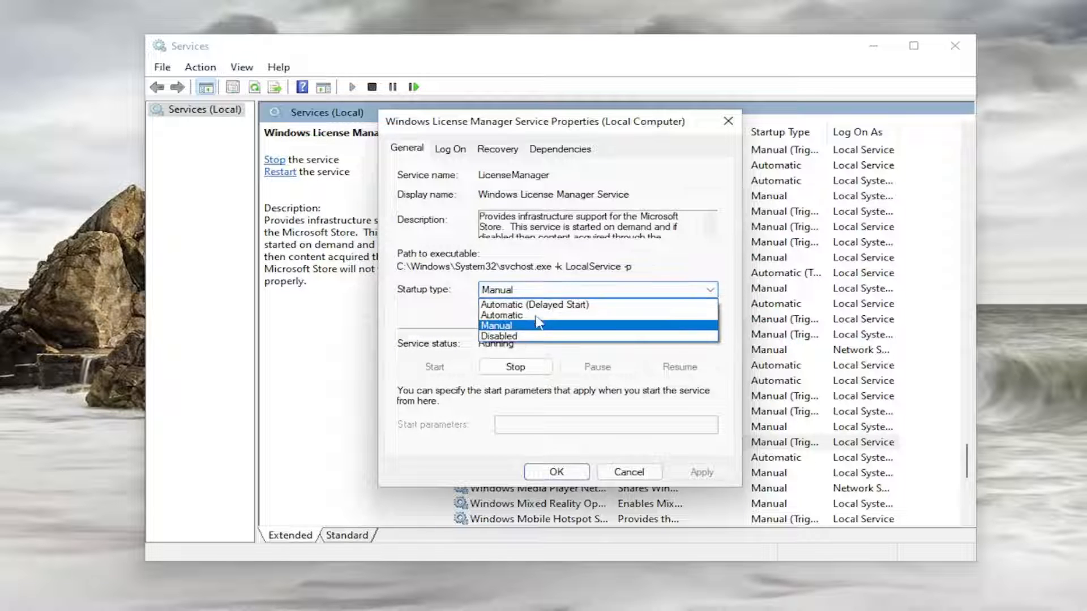
pyautogui.click(501, 316)
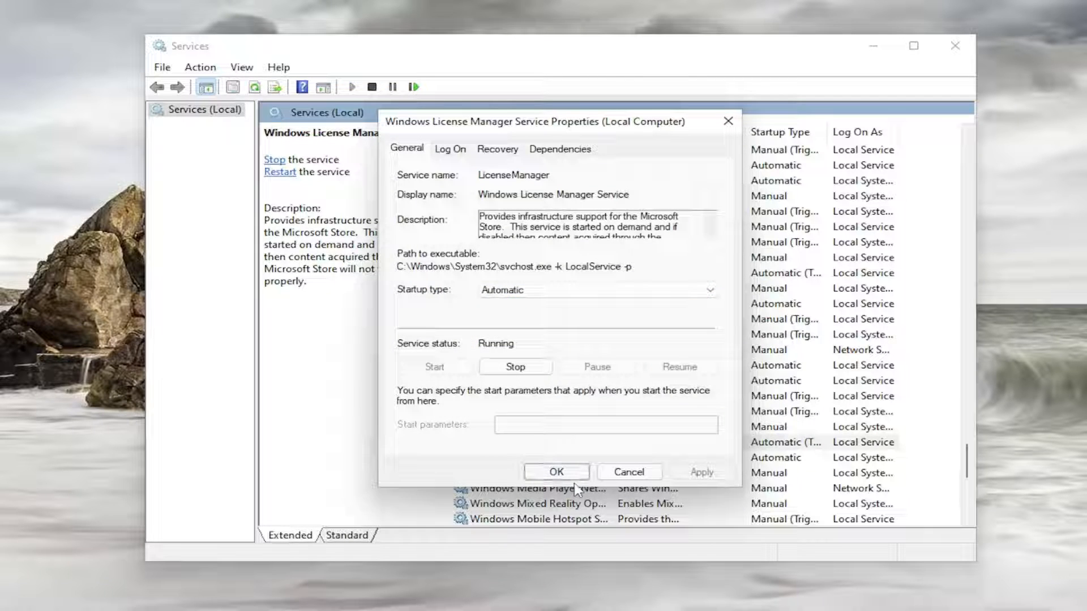
pyautogui.click(555, 471)
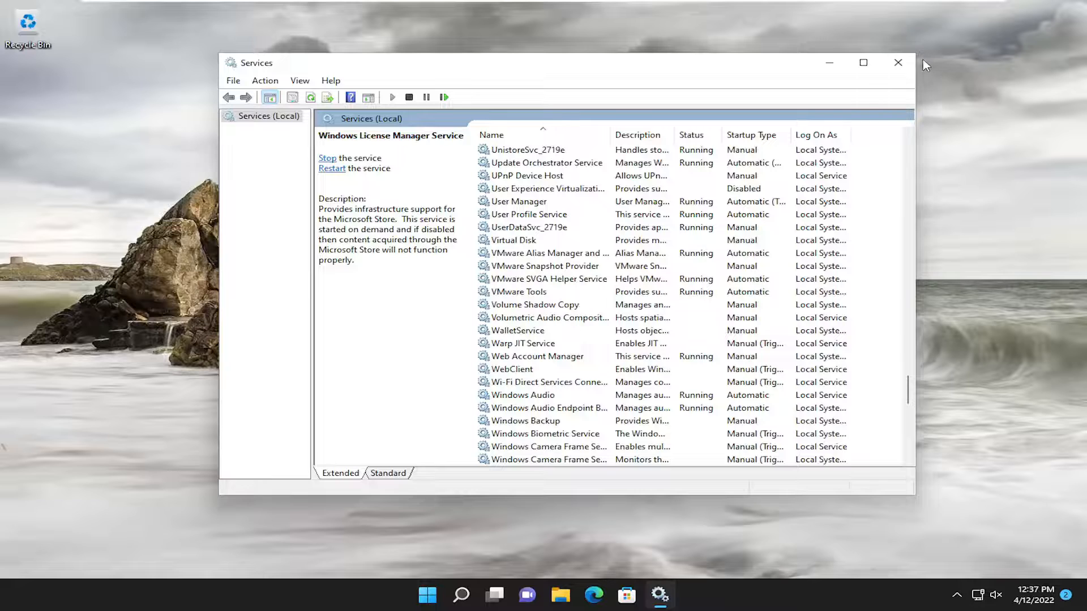
# Step: Close the Services console, leaving only the desktop
pyautogui.click(898, 62)
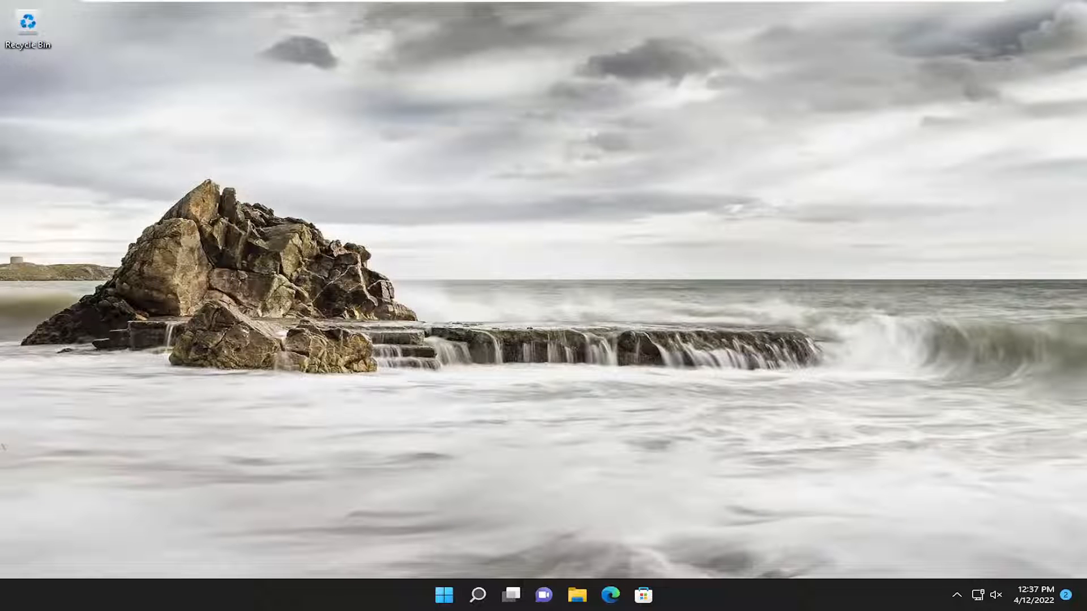